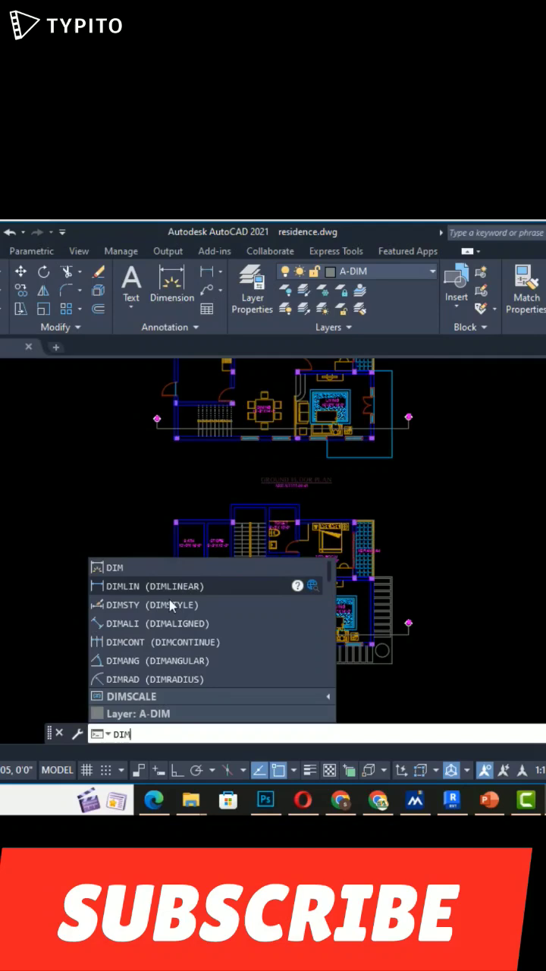
Step: Start the DIMCONTINUE command on the floor plan with the A-DIM layer current
left_click(152, 586)
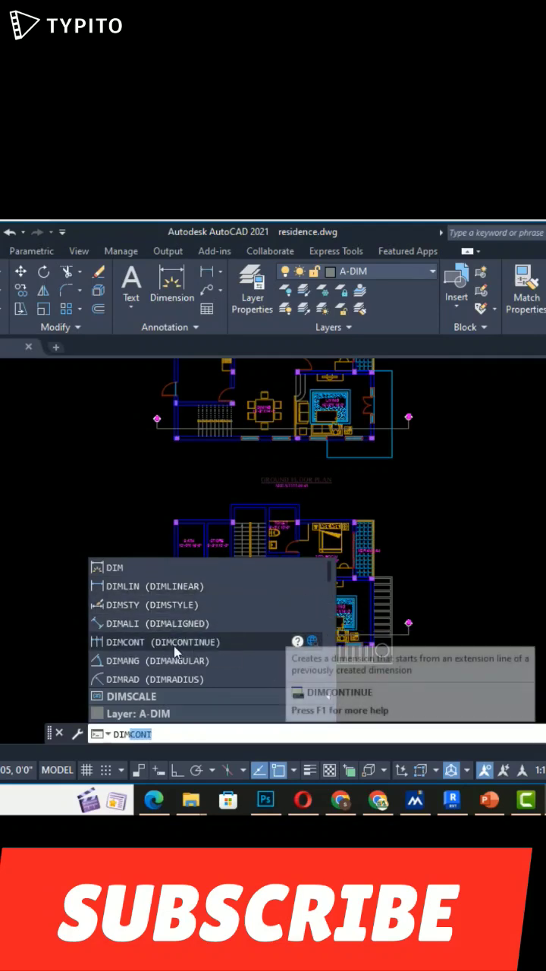
mouse_move(179, 680)
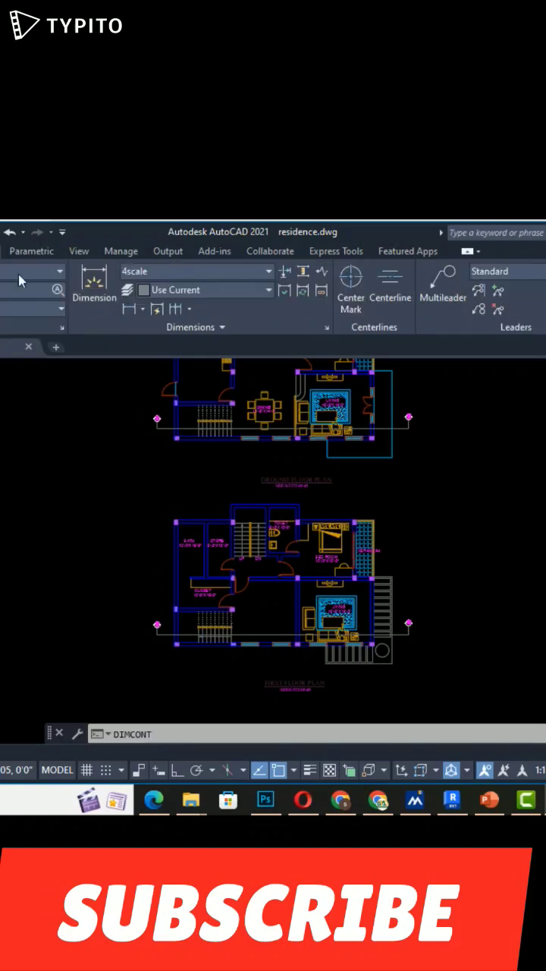
mouse_move(144, 317)
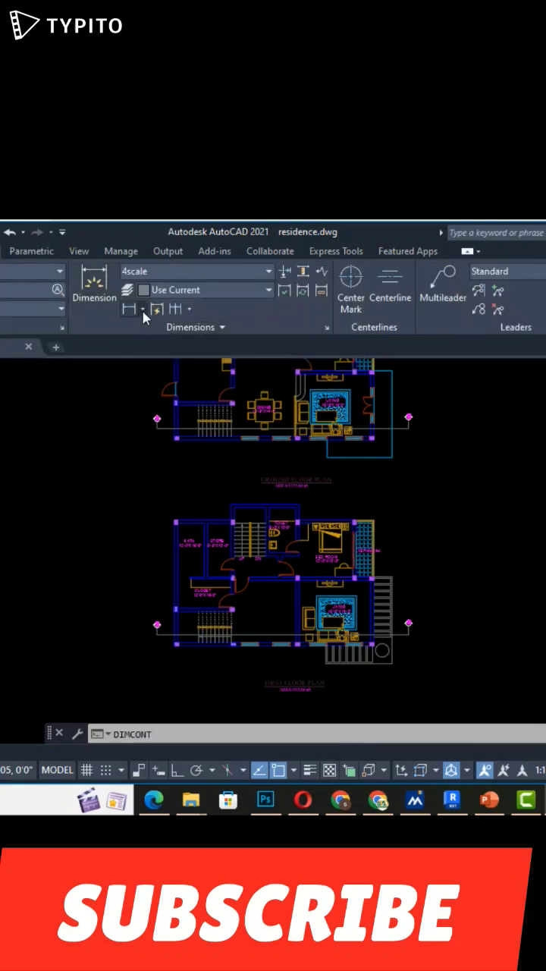
left_click(129, 310)
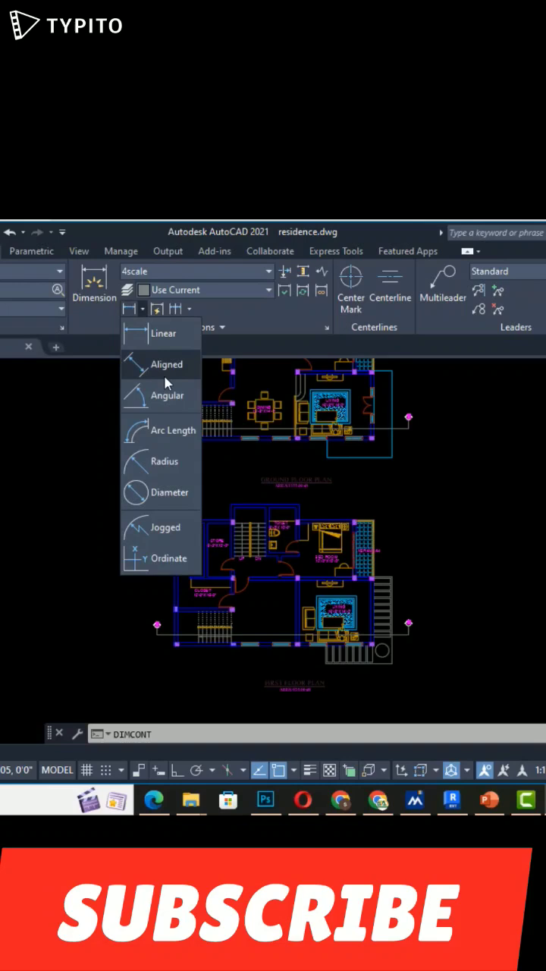
mouse_move(185, 498)
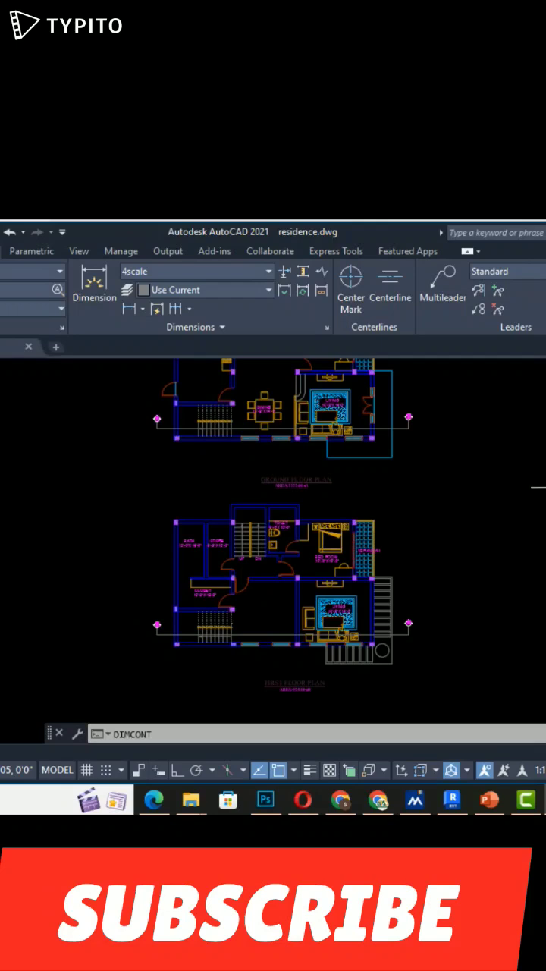
Step: Run DIMLINEAR and pick the wall endpoints to measure the 15'-3" horizontal dimension
type("DIMDIm")
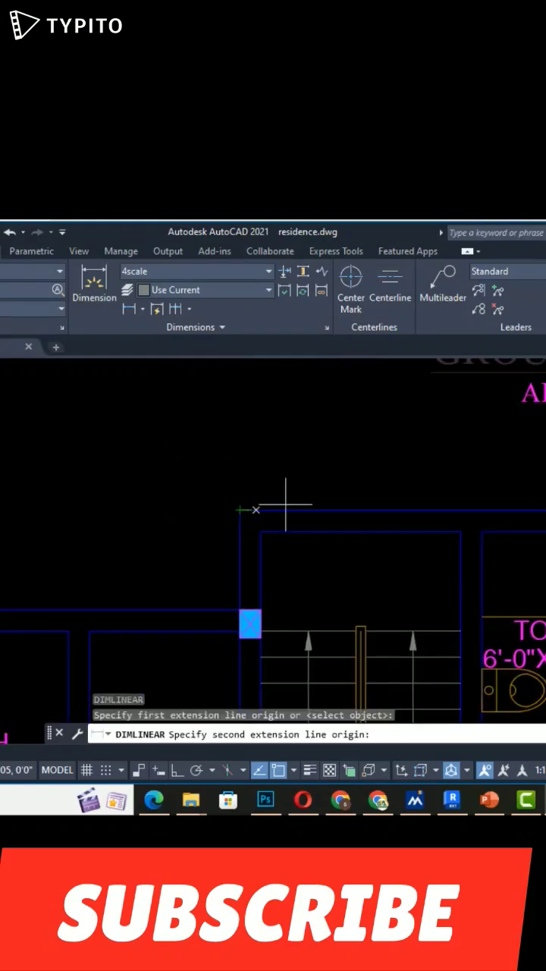
left_click(240, 466)
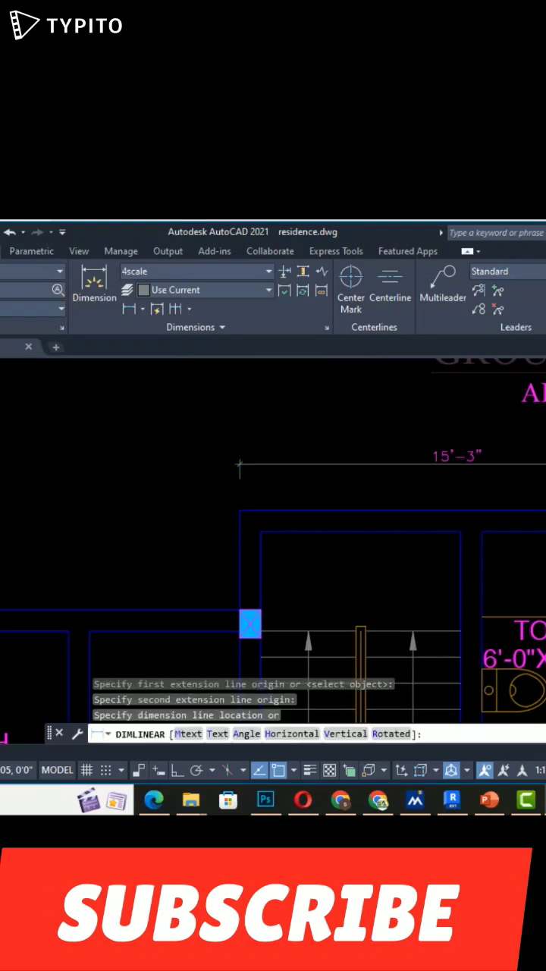